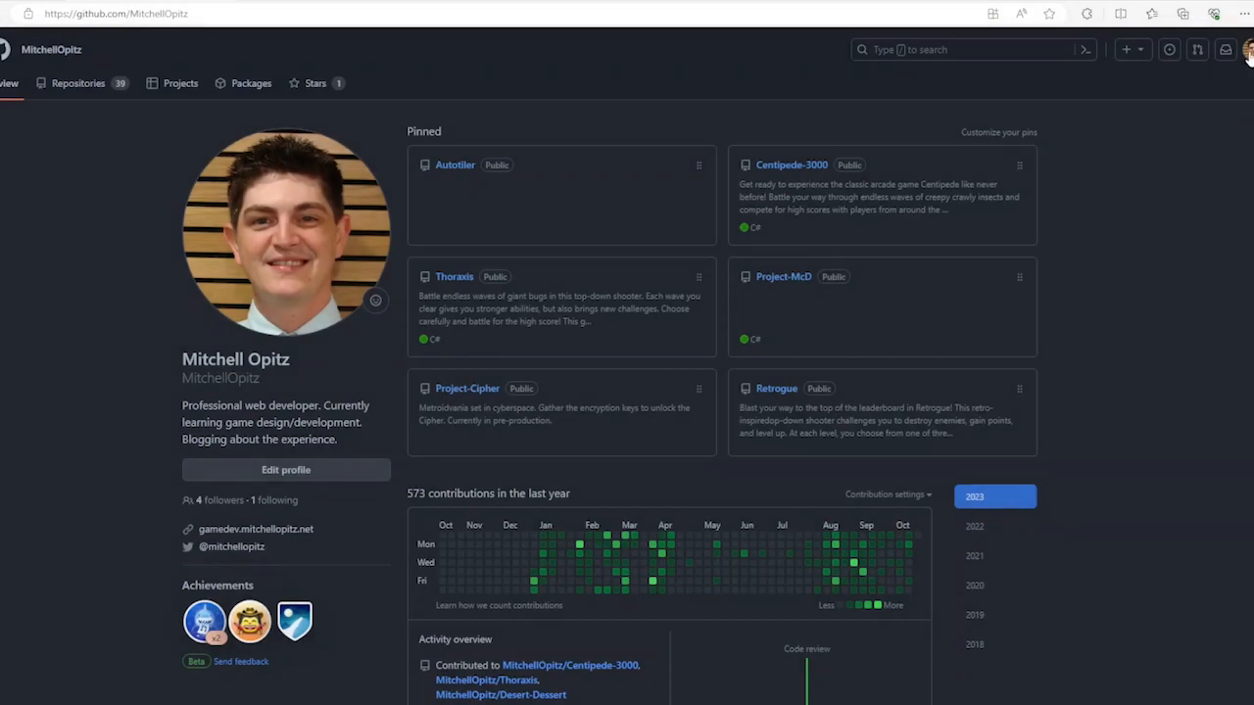
Step: From the profile's Repositories list, open Retrogue and switch its branch from main to development
{"action": "left_click", "coordinate": [78, 82]}
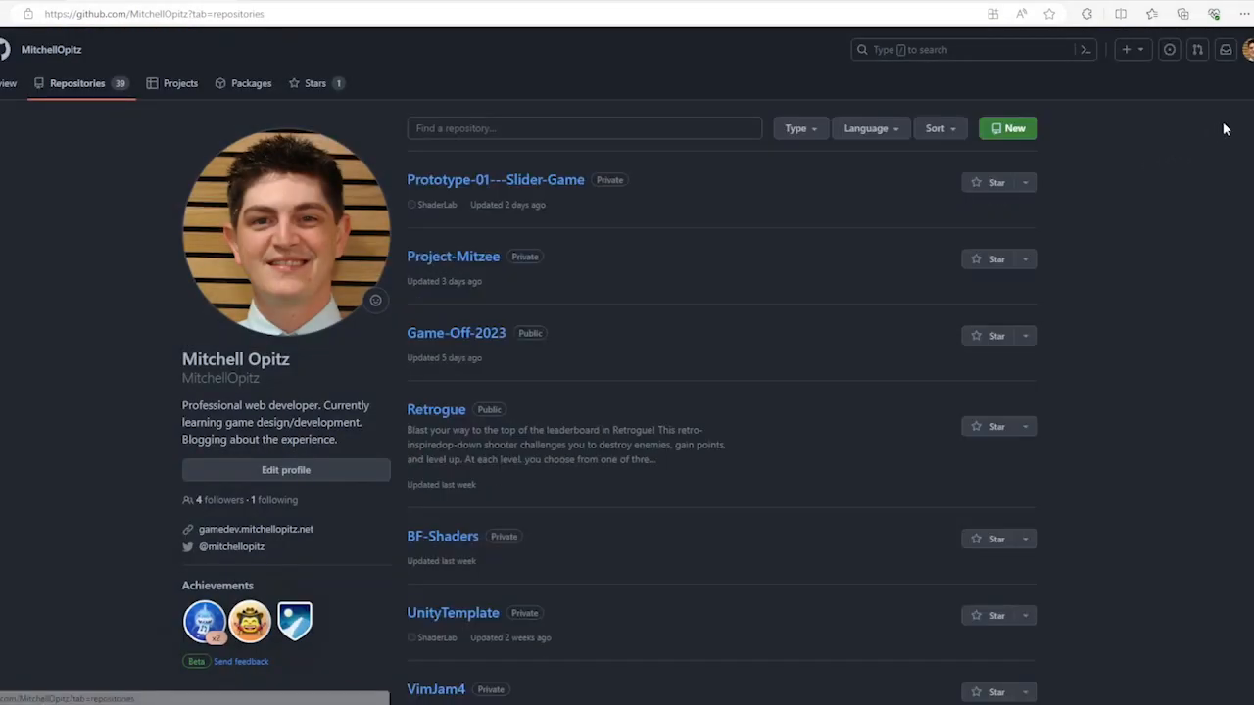
{"action": "scroll", "scroll_direction": "down", "scroll_amount": 3}
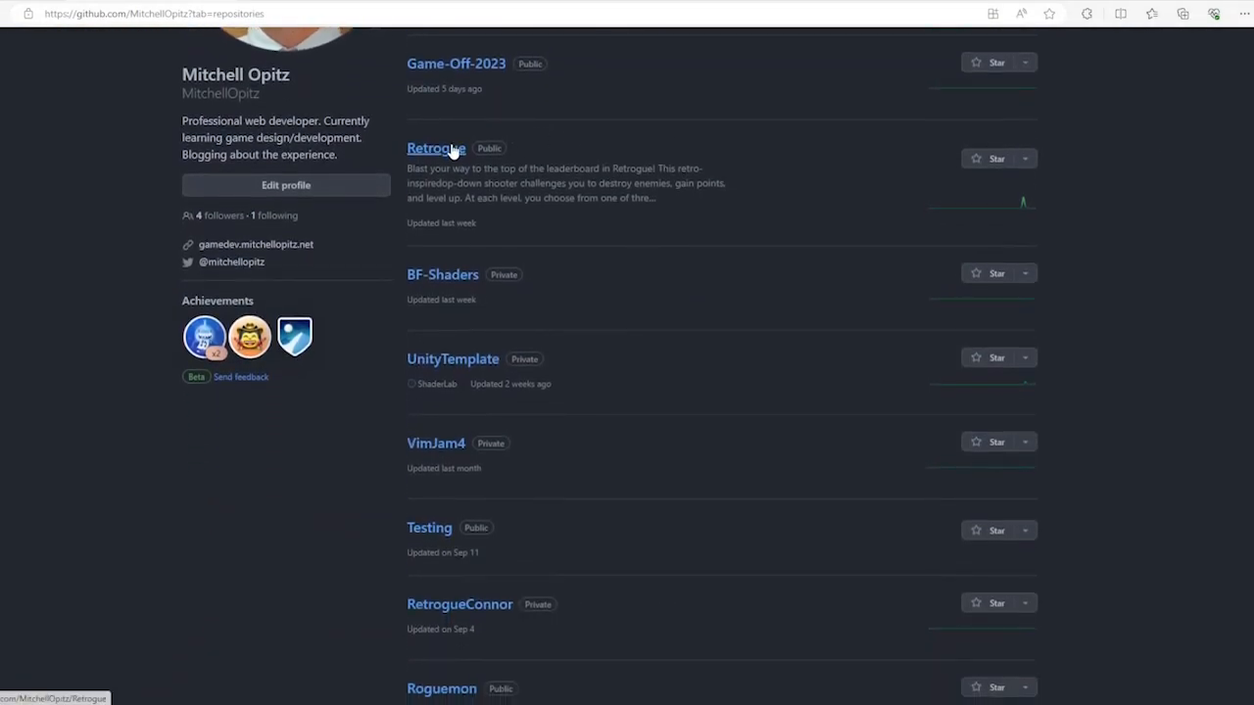
{"action": "left_click", "coordinate": [435, 149]}
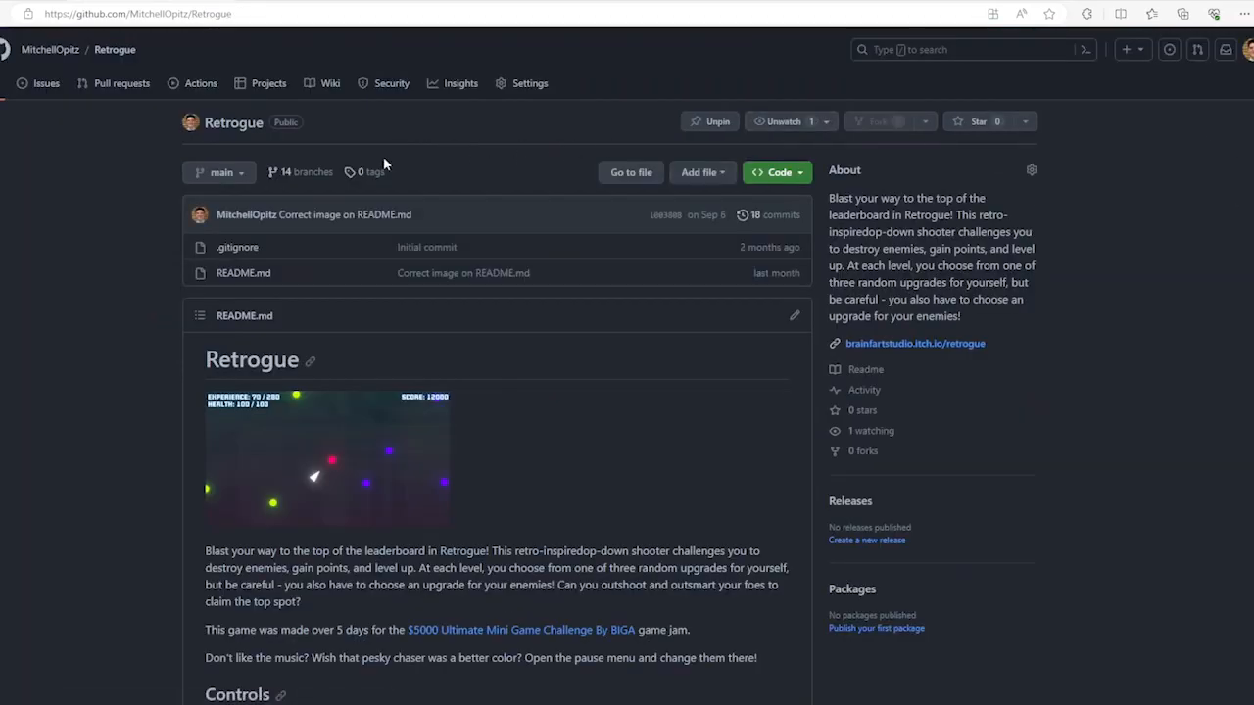
{"action": "left_click", "coordinate": [220, 172]}
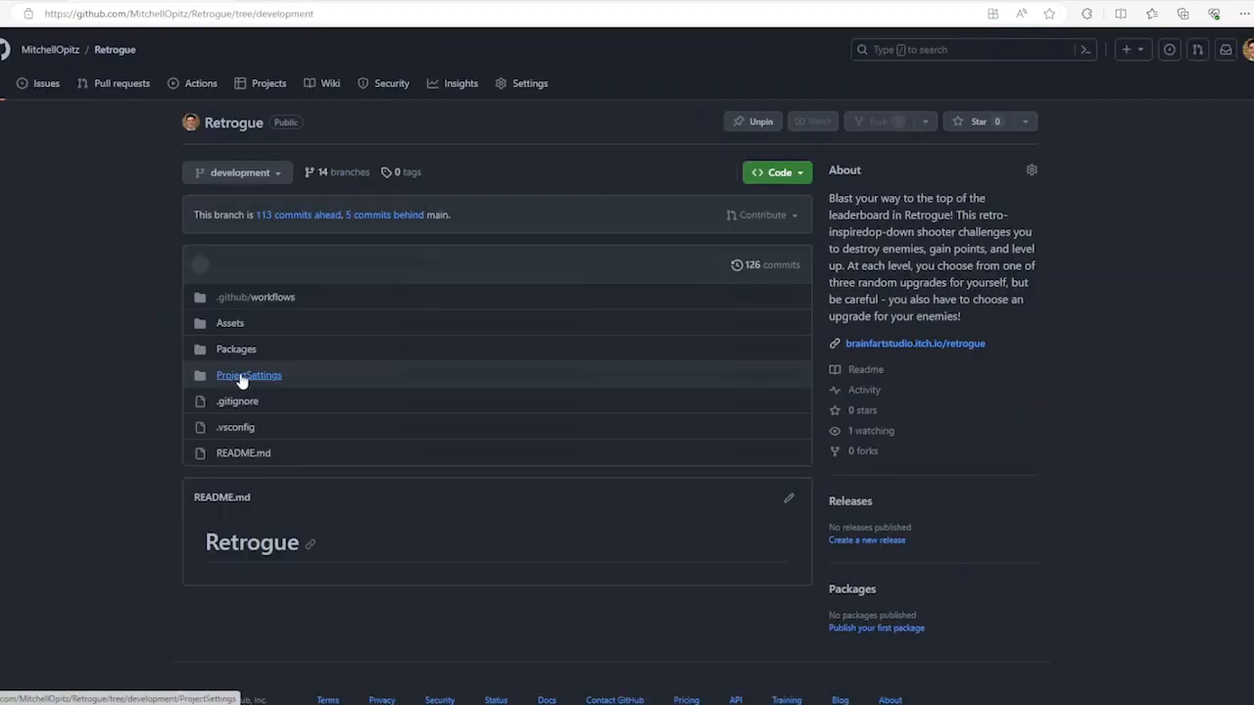